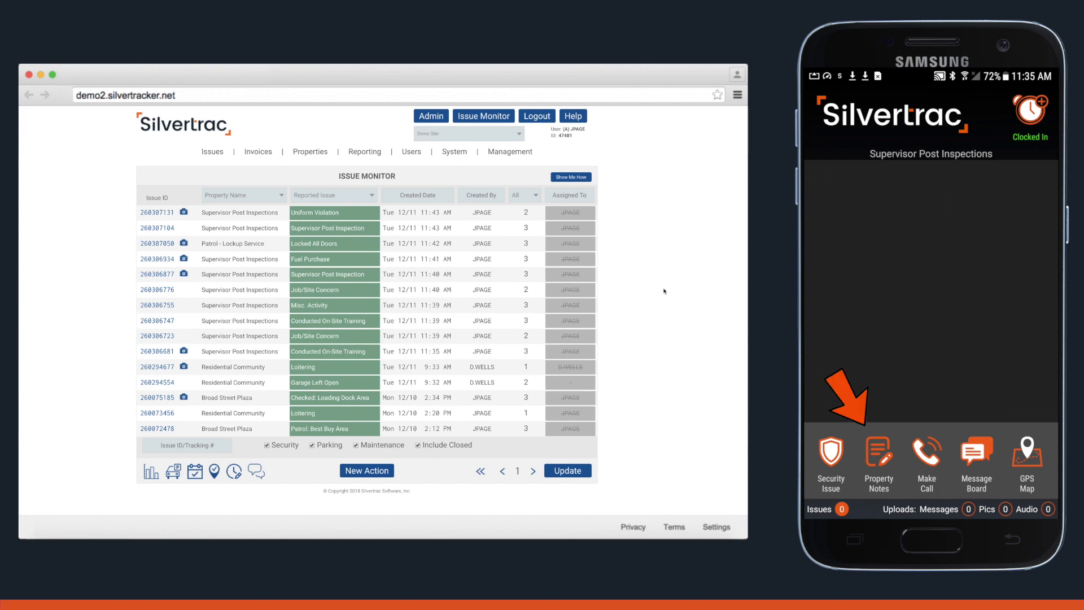
# Review the site's property notes, then start a Conducted On-Site Training security issue
pyautogui.click(878, 463)
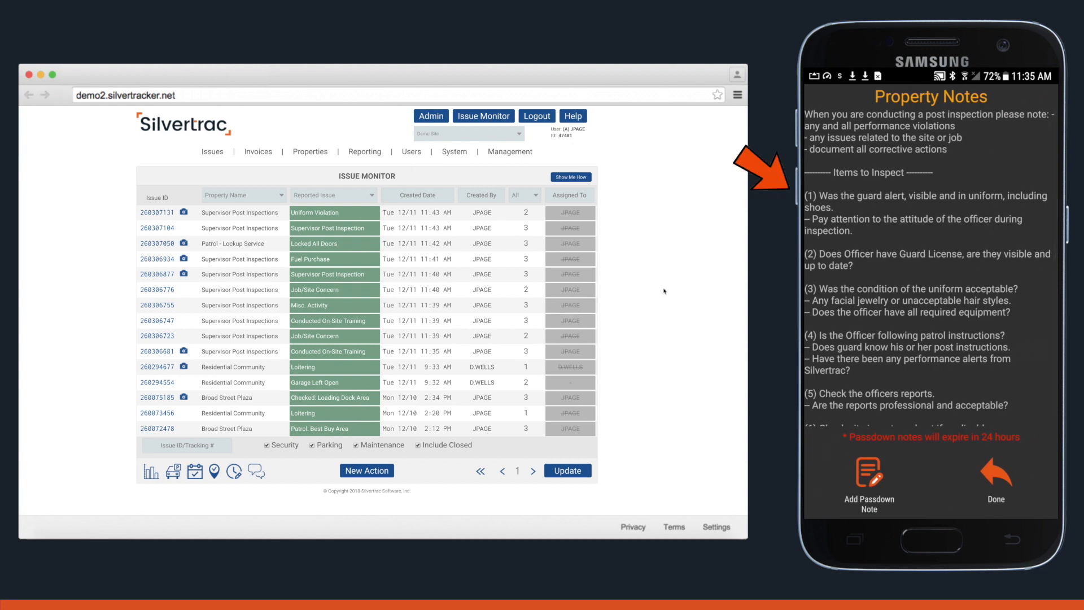
pyautogui.click(996, 484)
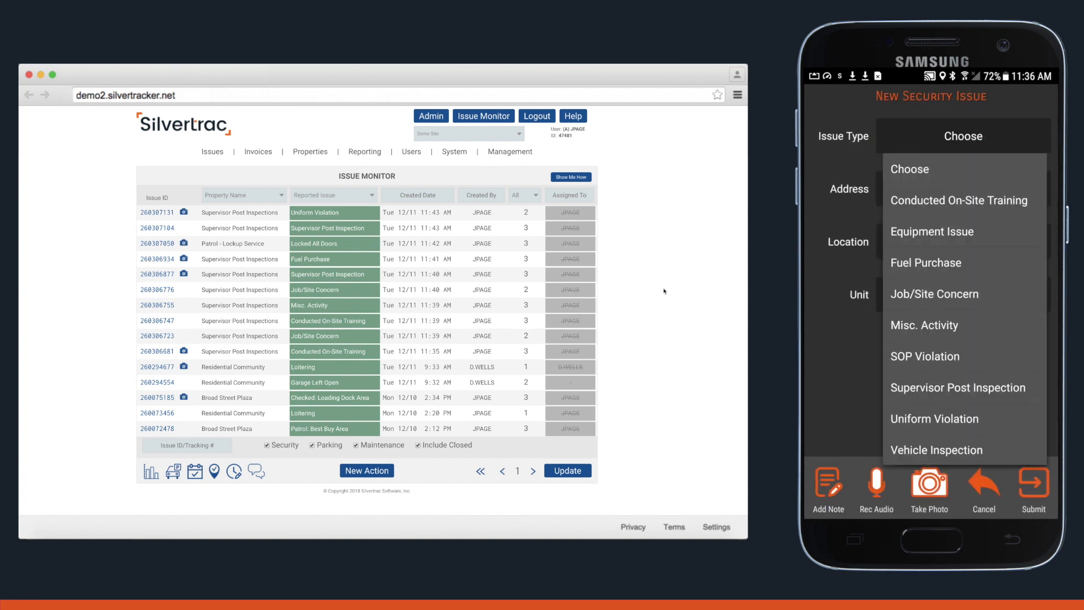
pyautogui.click(959, 200)
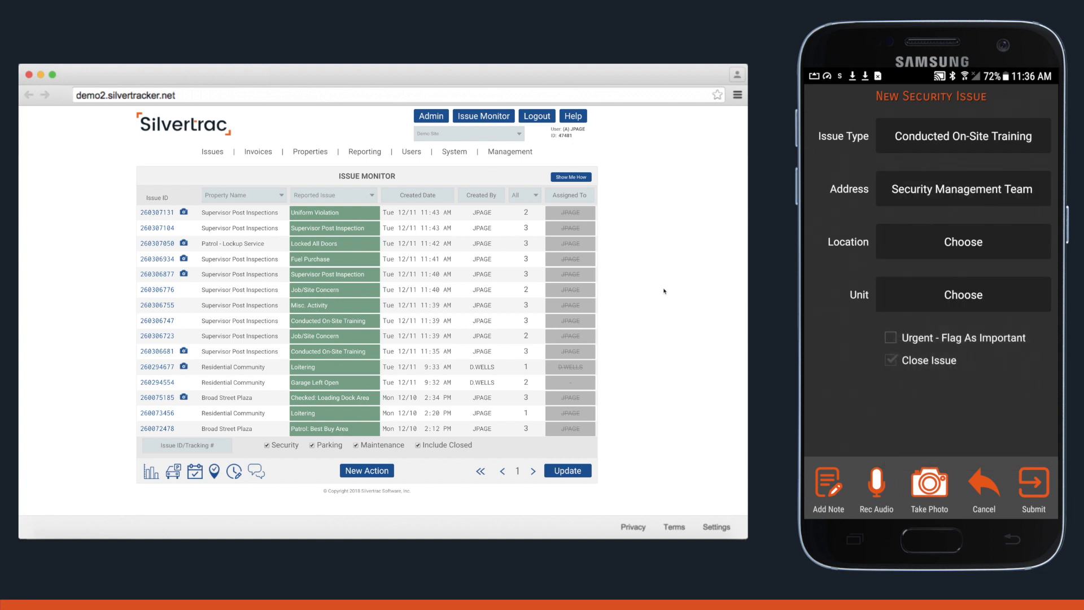
# Add a note about the full site training conducted and submit the issue
pyautogui.click(828, 489)
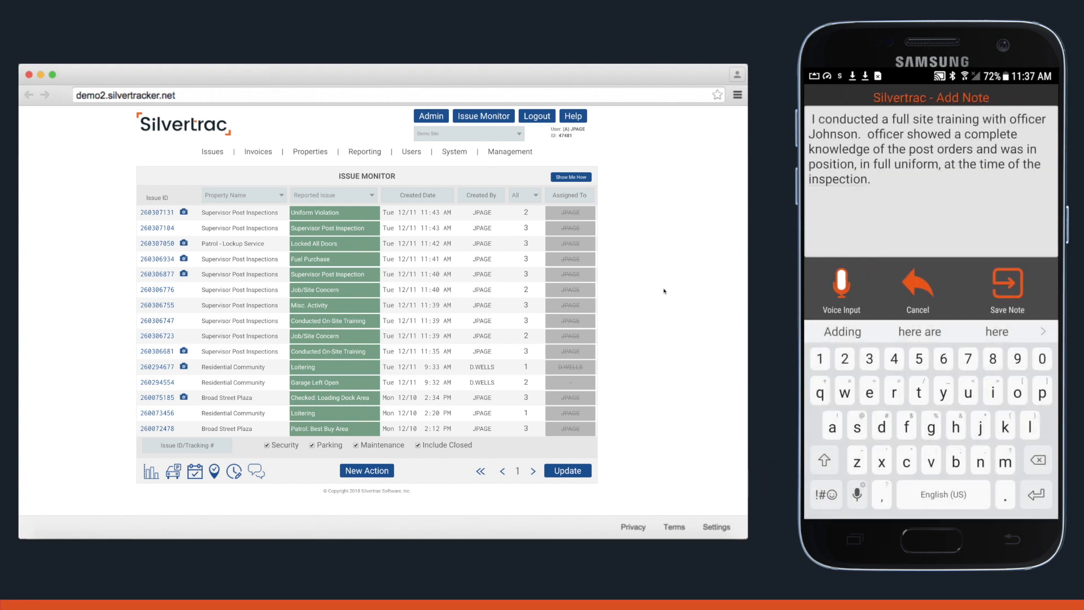
pyautogui.click(1007, 290)
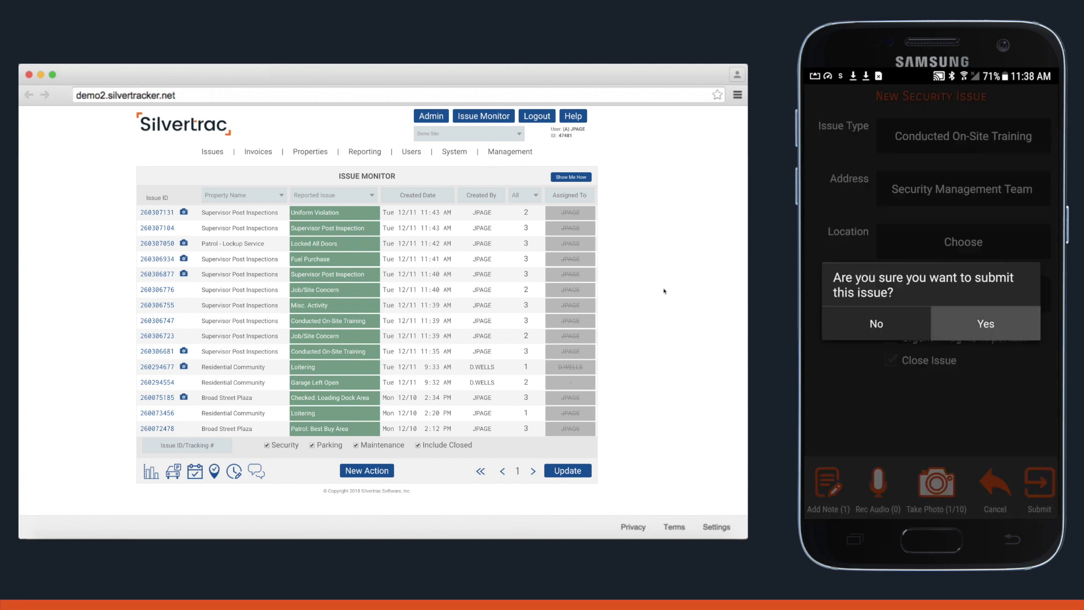
pyautogui.click(984, 322)
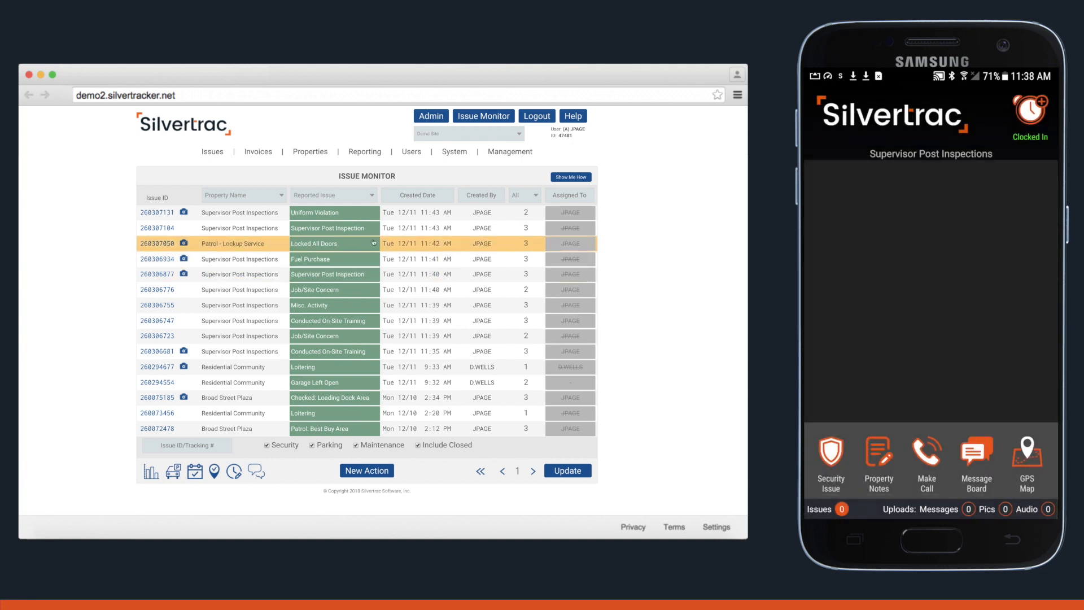